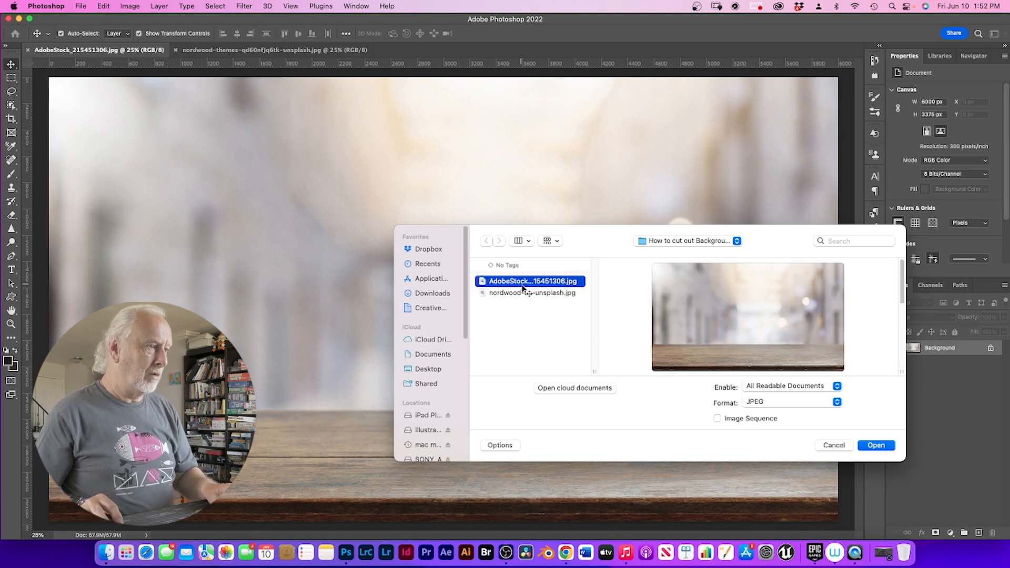
# Open the AdobeStock wooden tabletop and nordwood JPEG files together
pyautogui.click(875, 445)
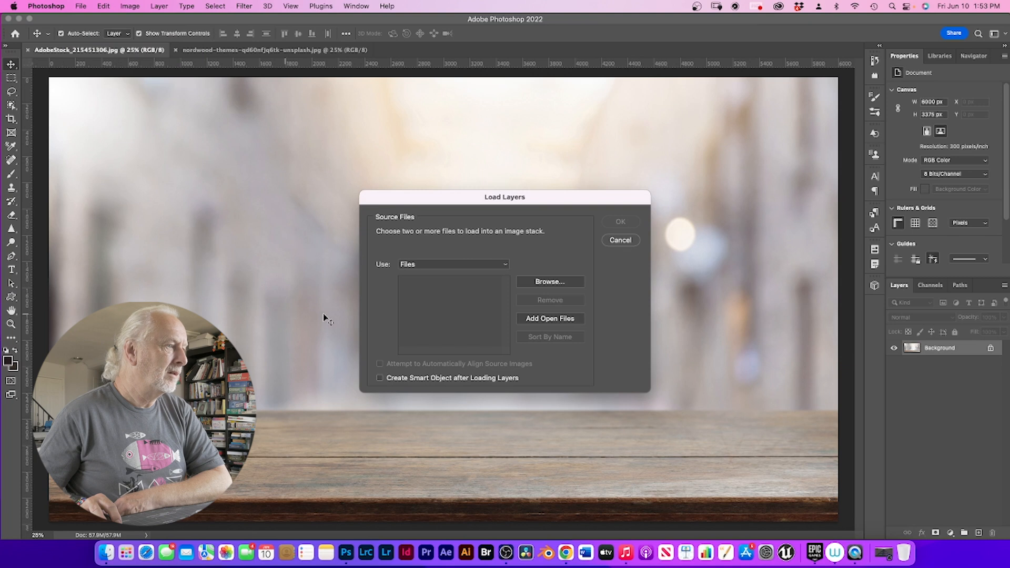
# Launch Load Files into Stack from the File > Scripts menu
pyautogui.click(619, 221)
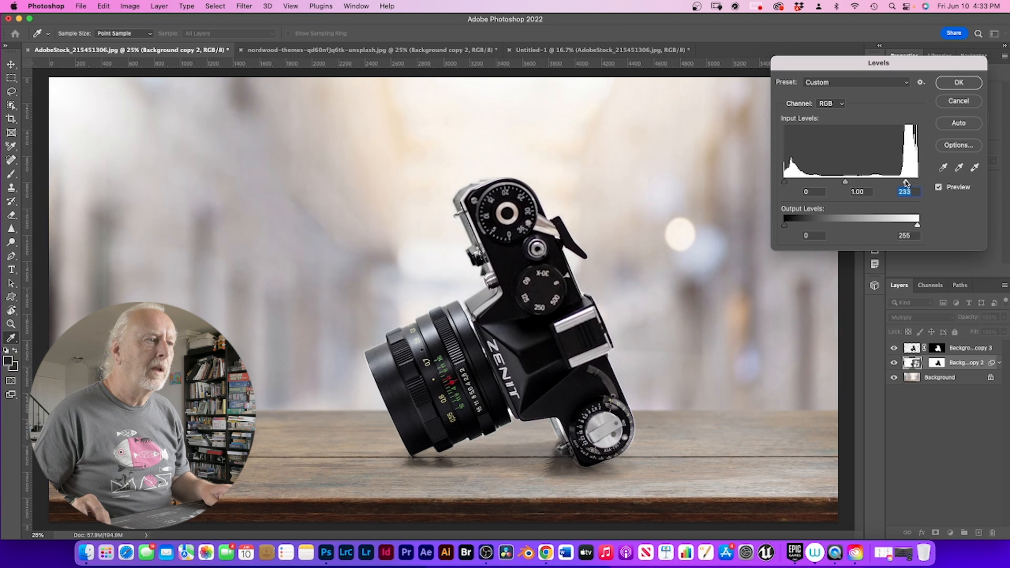
# Apply Levels to Background copy 2 with the white input level at 233
pyautogui.click(958, 82)
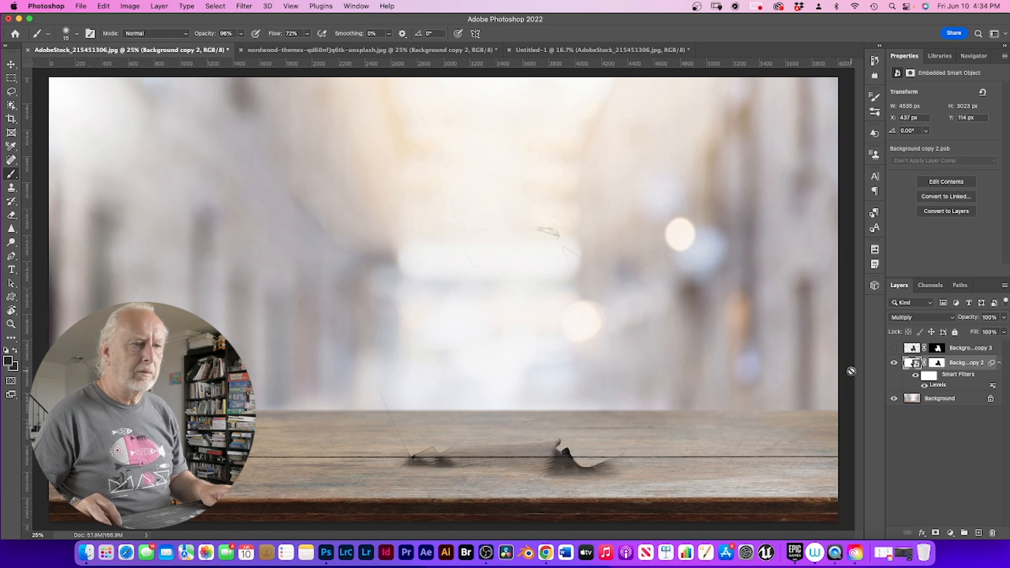
# Select the Background copy 2 layer mask thumbnail to show its Masks properties
pyautogui.click(925, 362)
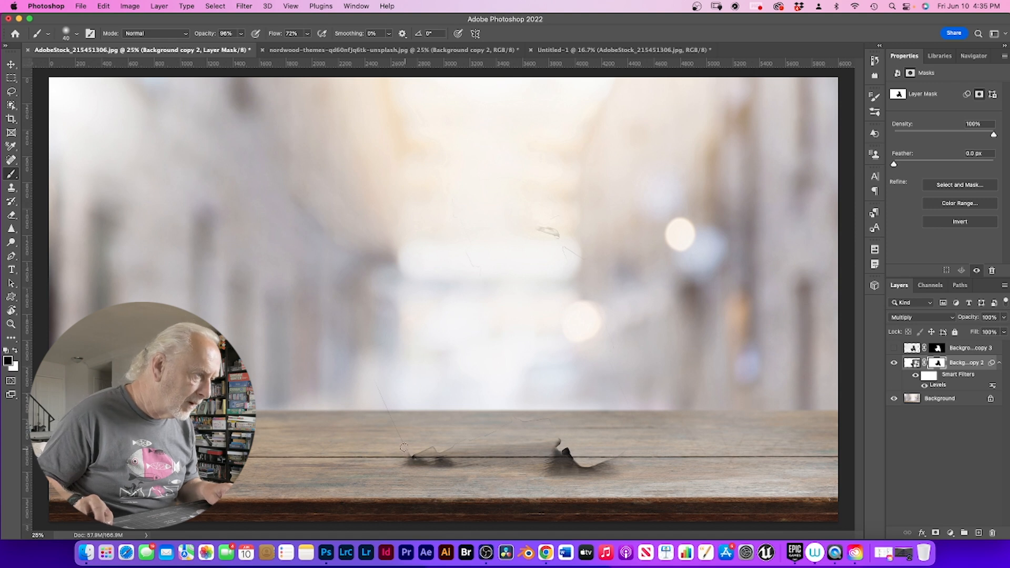